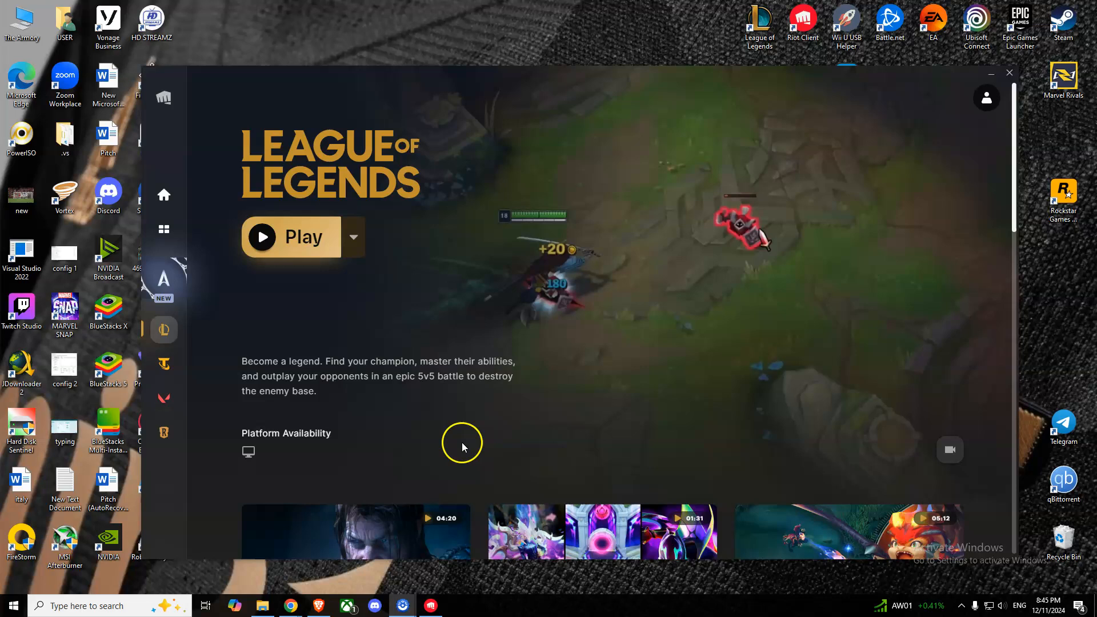
mouse_move(819, 311)
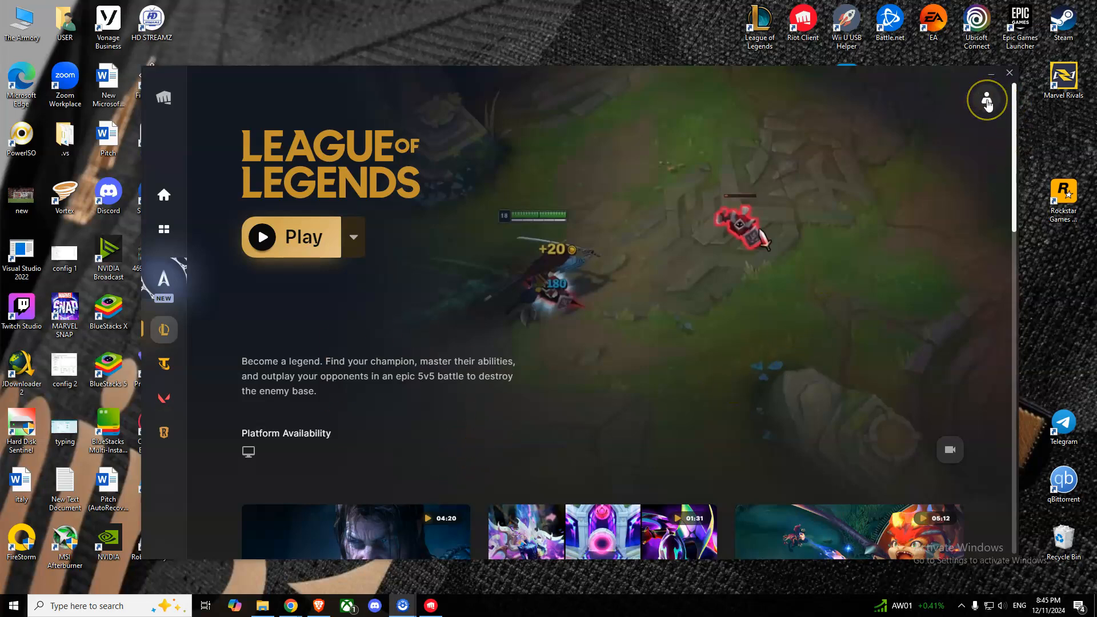
Open Riot Client settings from the profile menu to view League of Legends' install path.
click(987, 98)
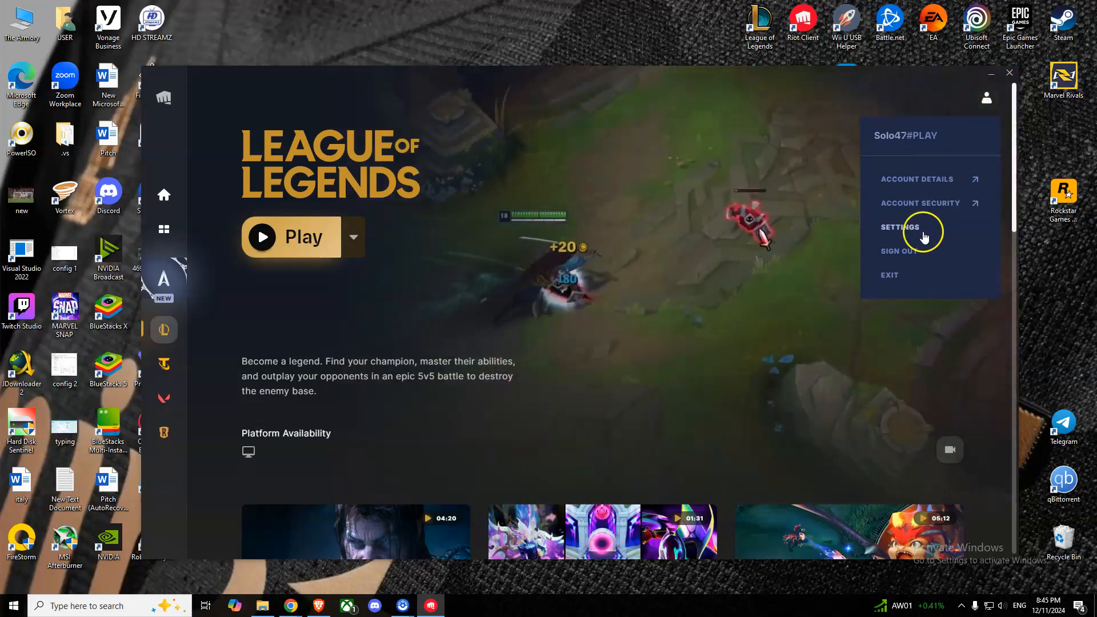
click(900, 227)
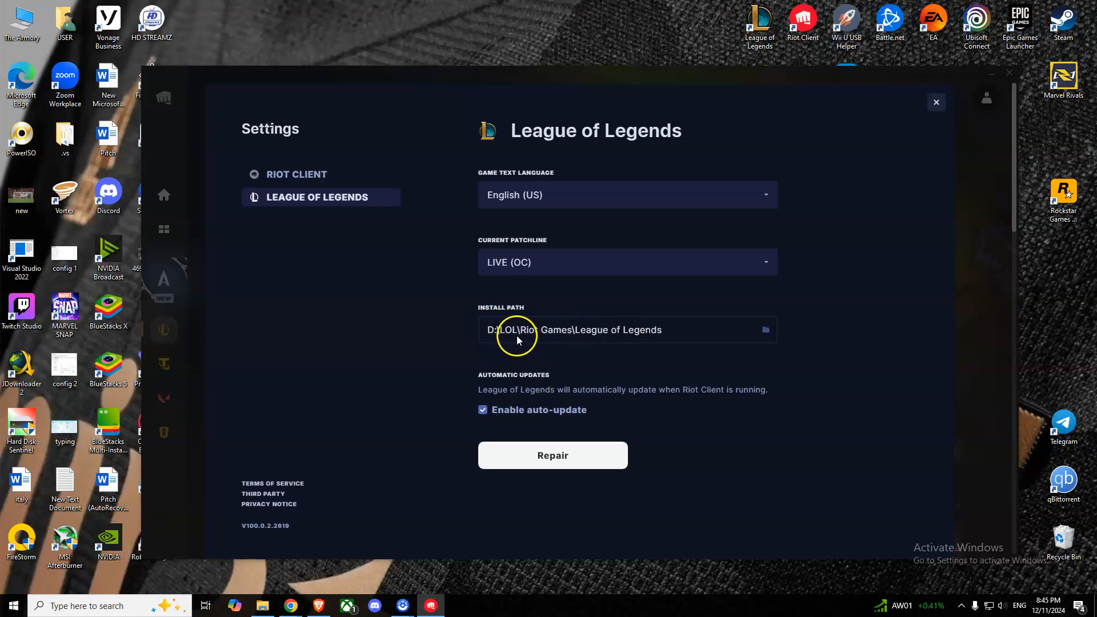
click(765, 330)
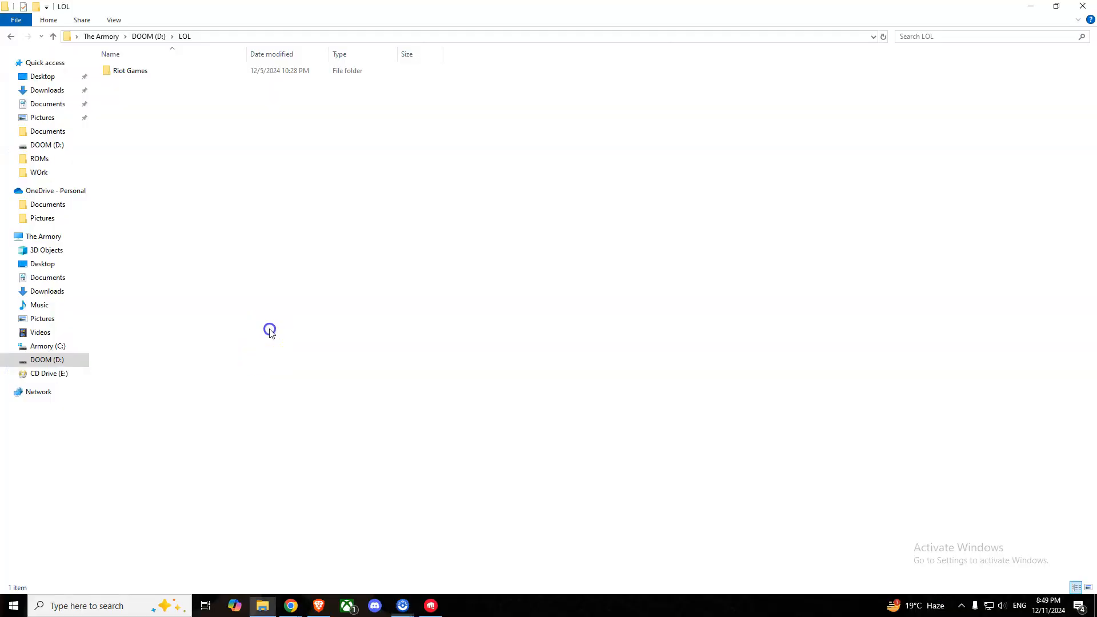
mouse_move(204, 196)
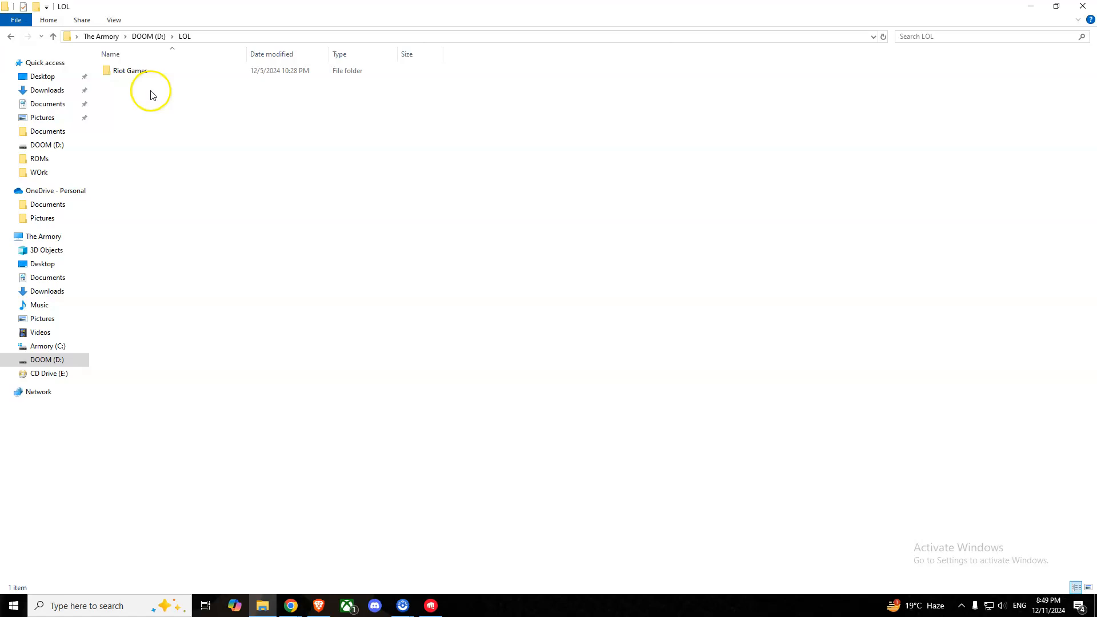
click(130, 71)
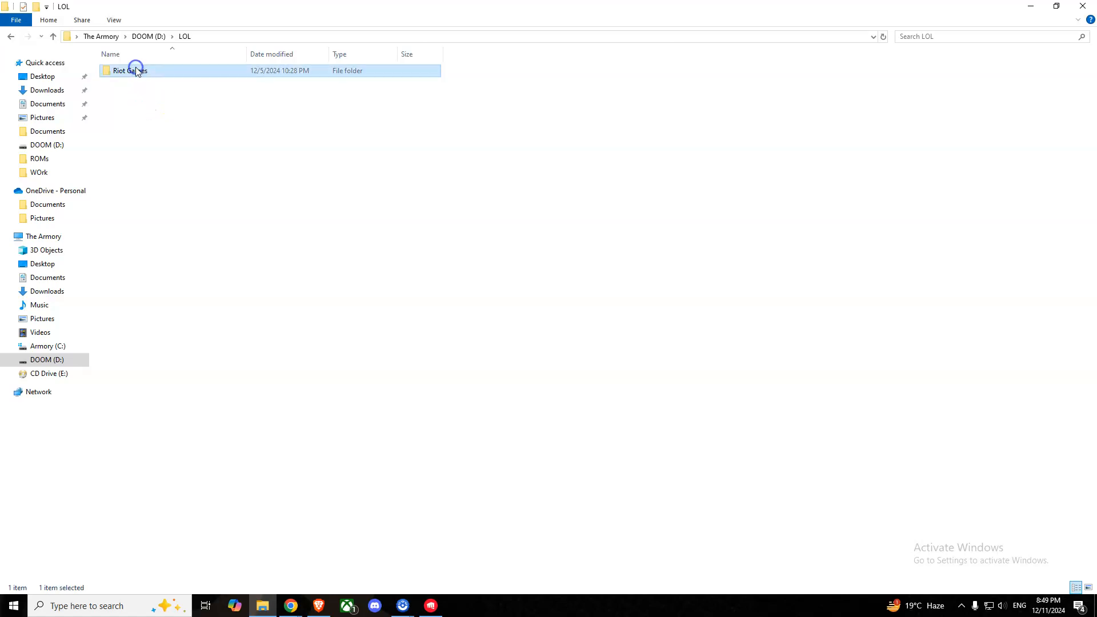
right_click(128, 69)
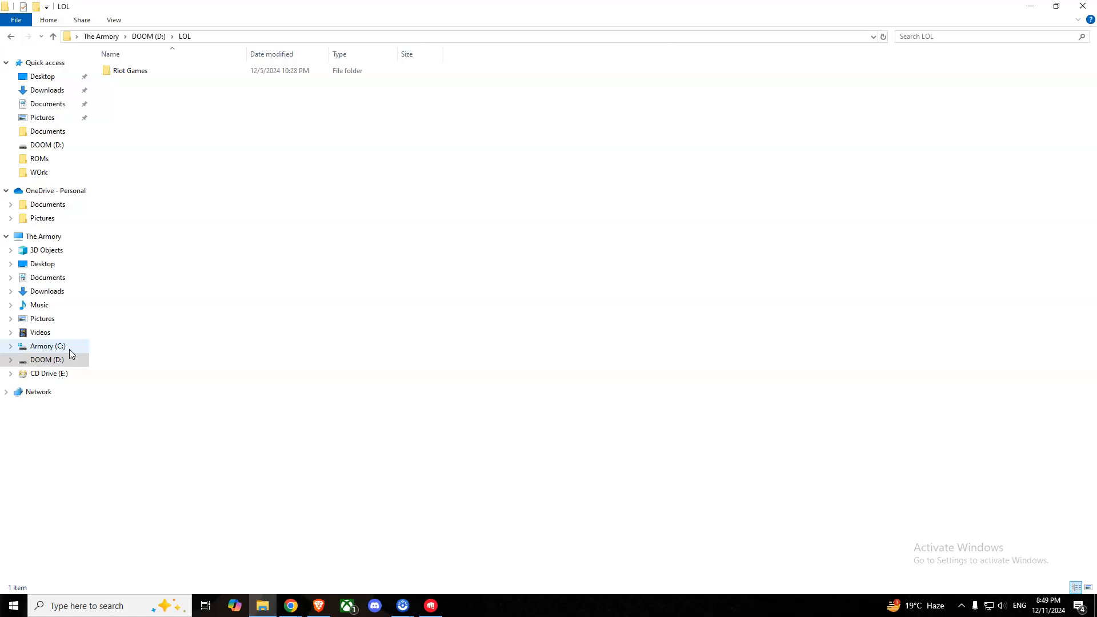
Browse to the Riot Games folder on drive C in File Explorer.
click(47, 346)
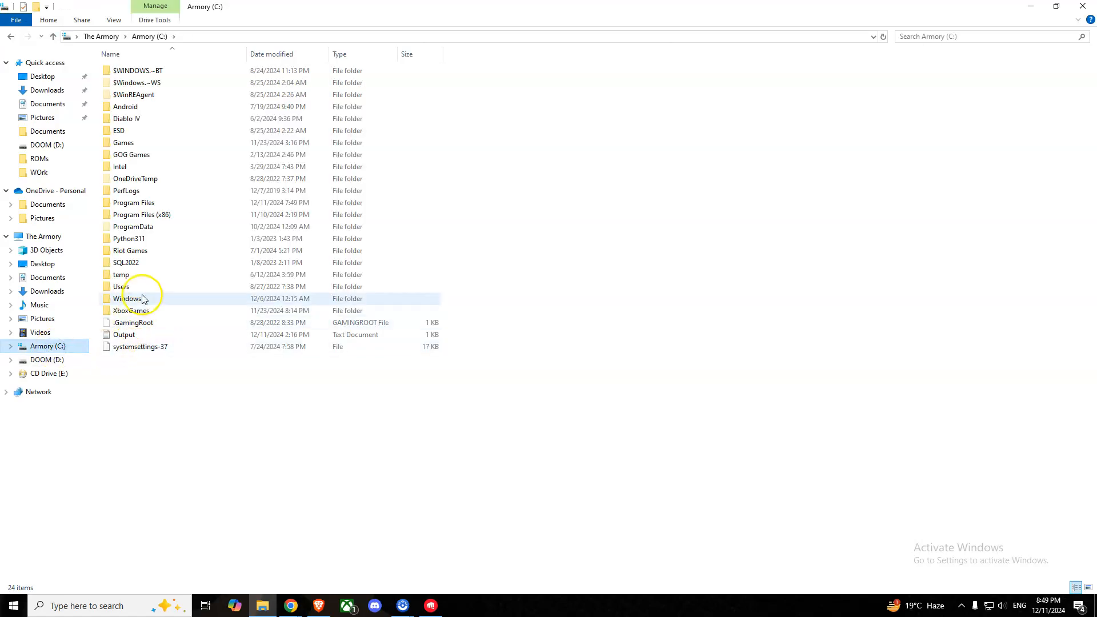
double_click(131, 251)
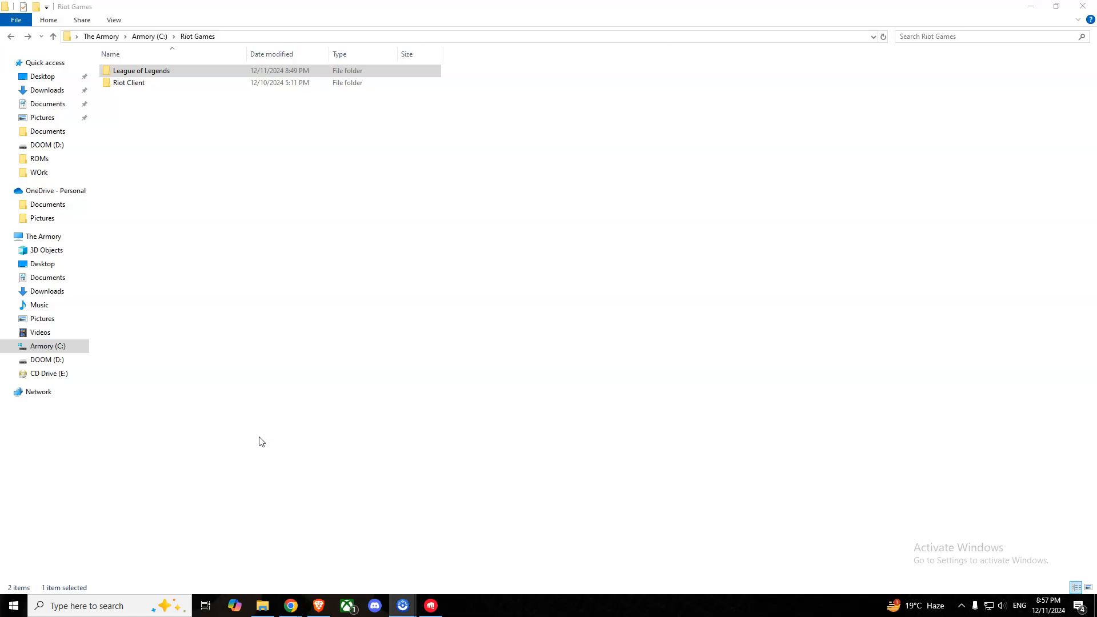
click(46, 359)
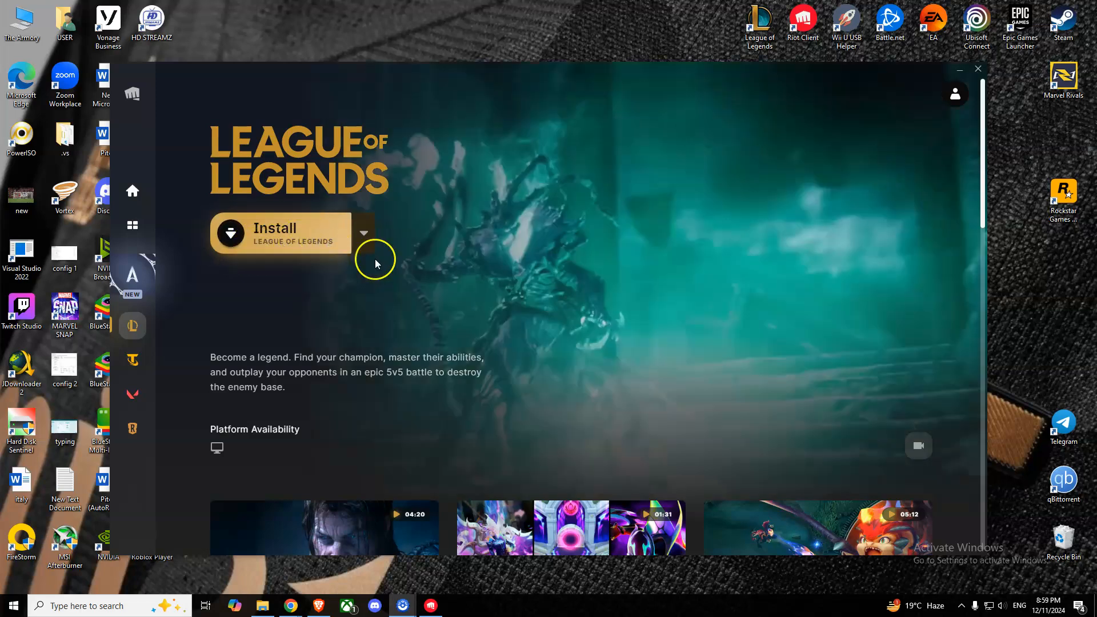
Open League of Legends' install location options in Riot Client.
click(362, 233)
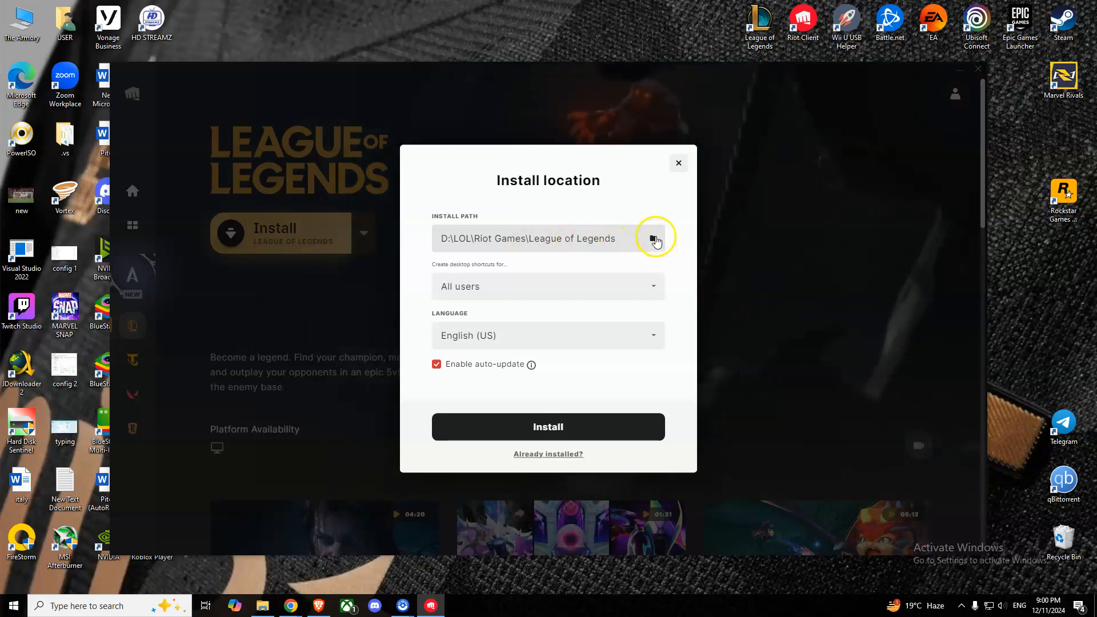
Set the install location to C:\Riot Games and start the League of Legends install.
click(655, 238)
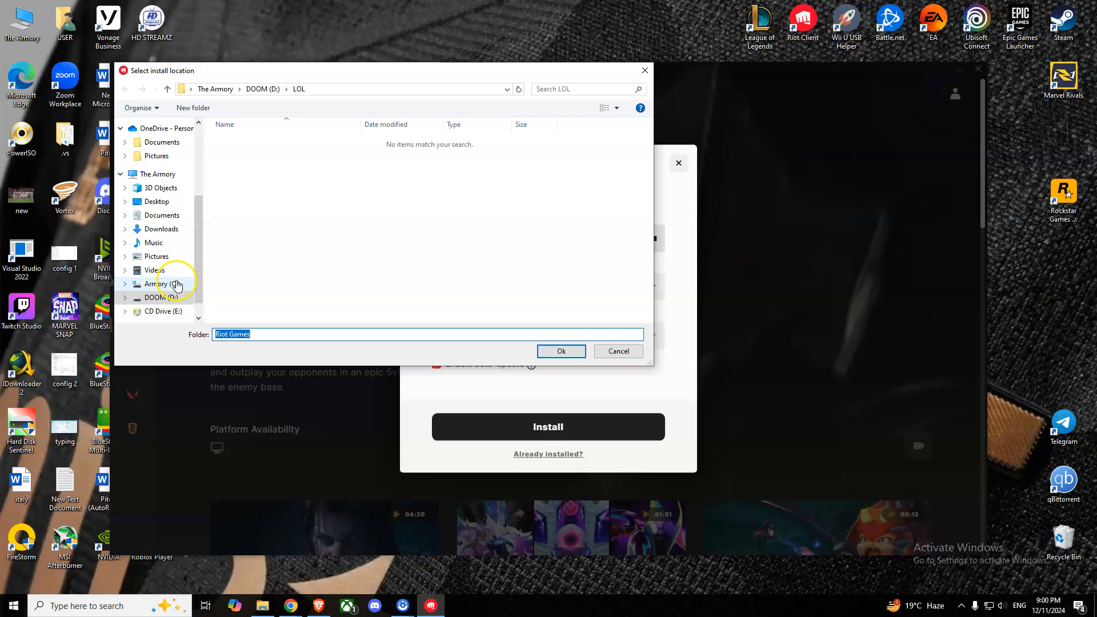
click(156, 283)
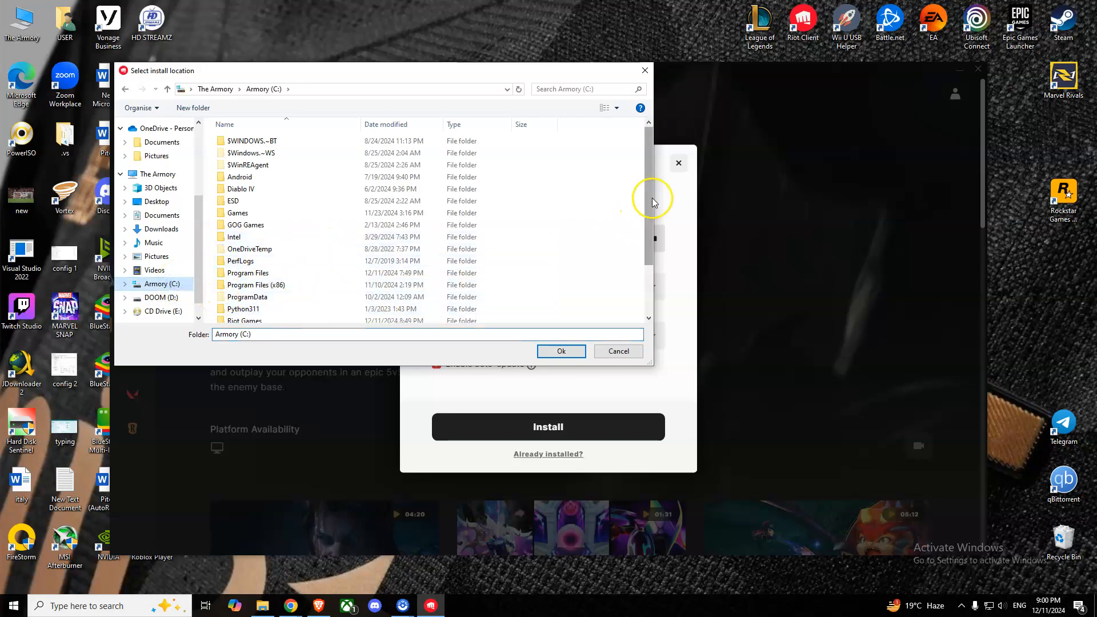
scroll(down, 3)
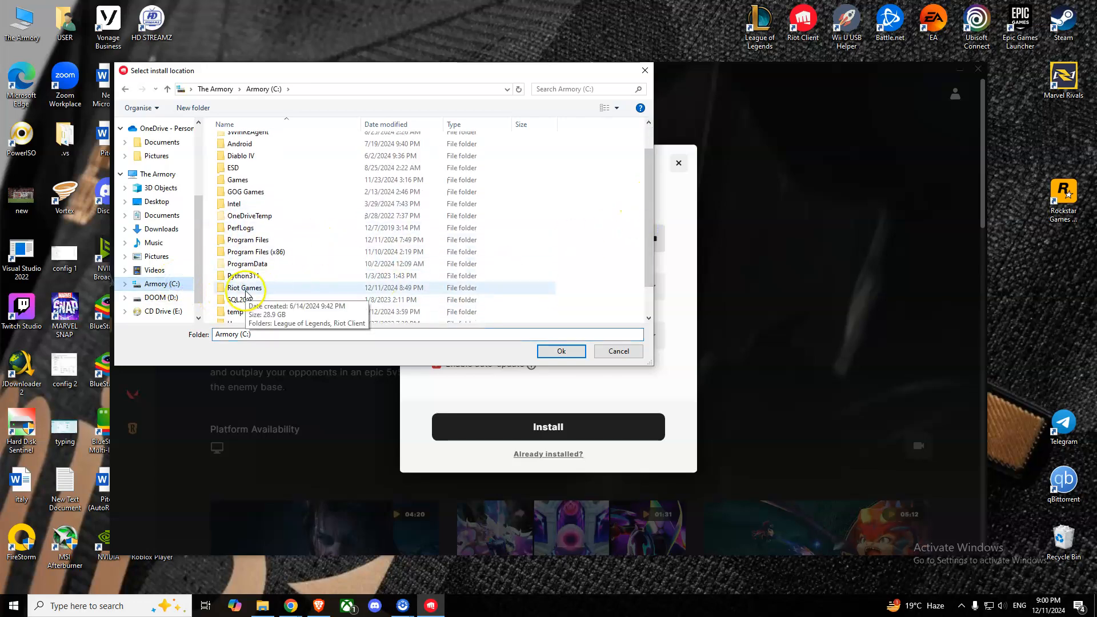
double_click(245, 287)
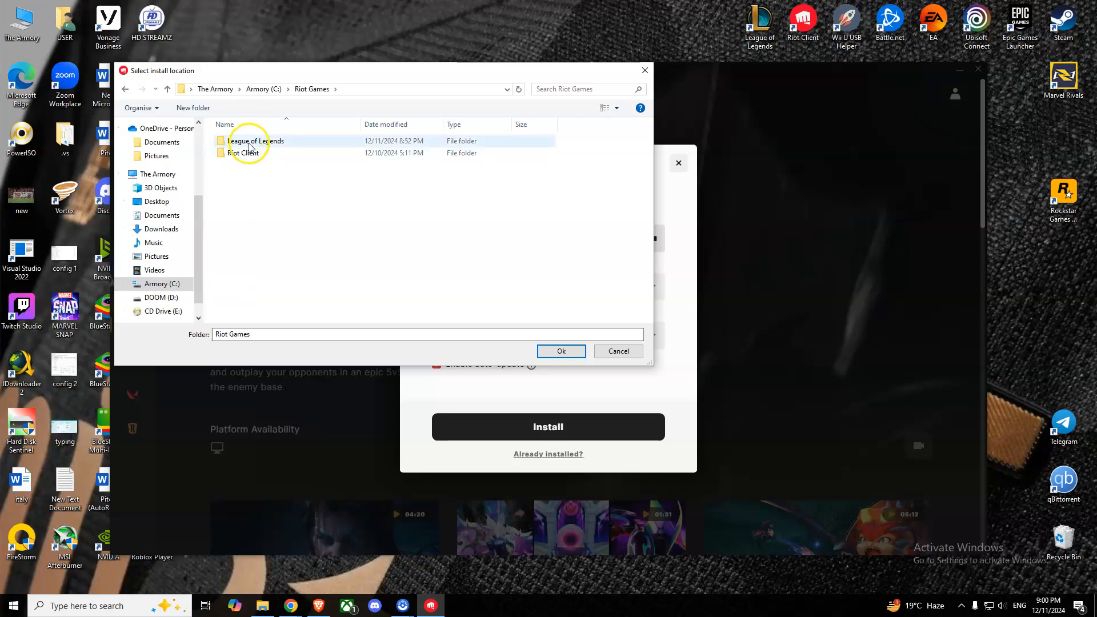
click(561, 350)
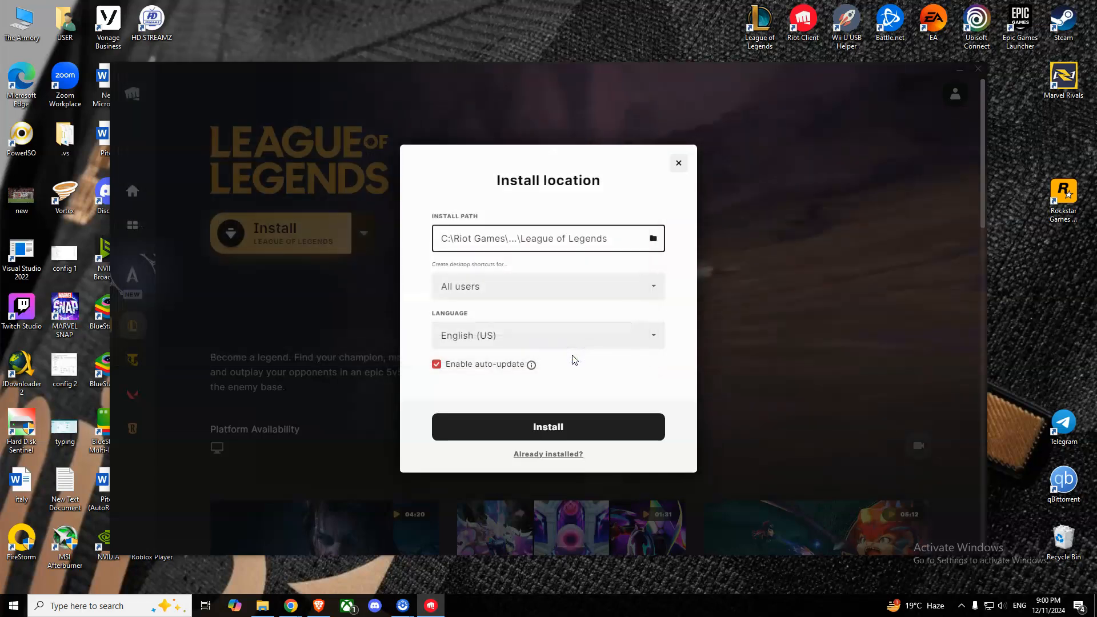
click(548, 426)
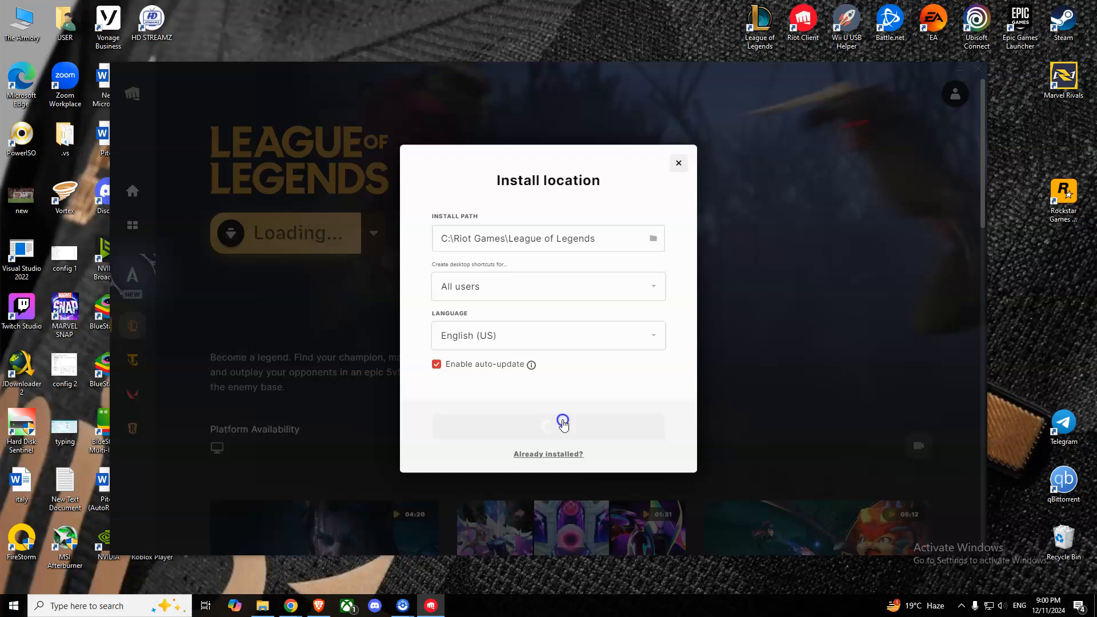
click(548, 425)
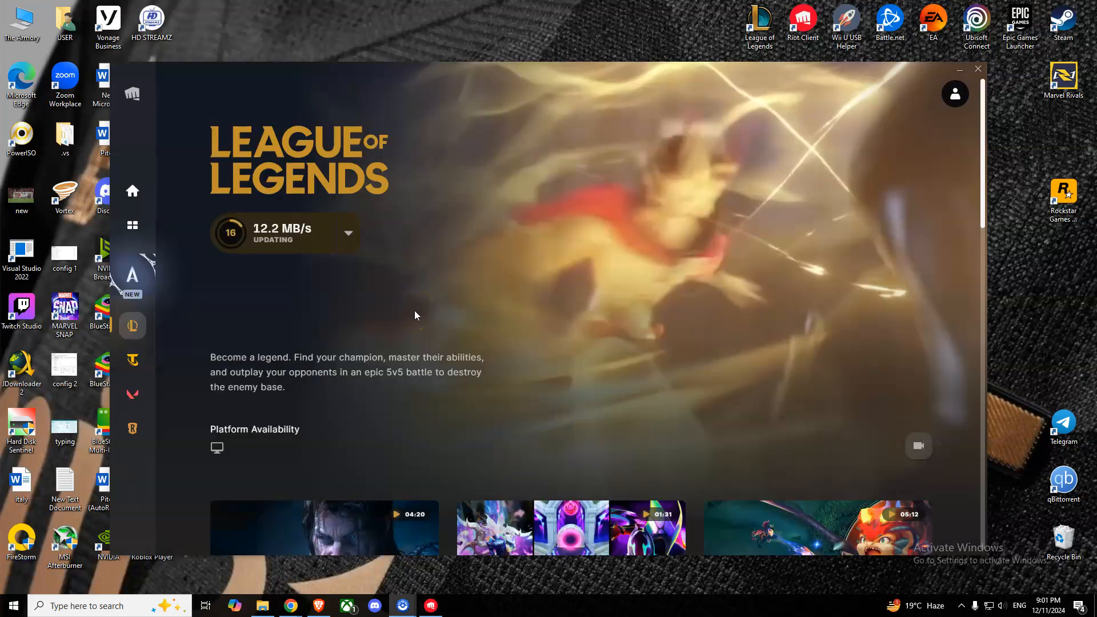